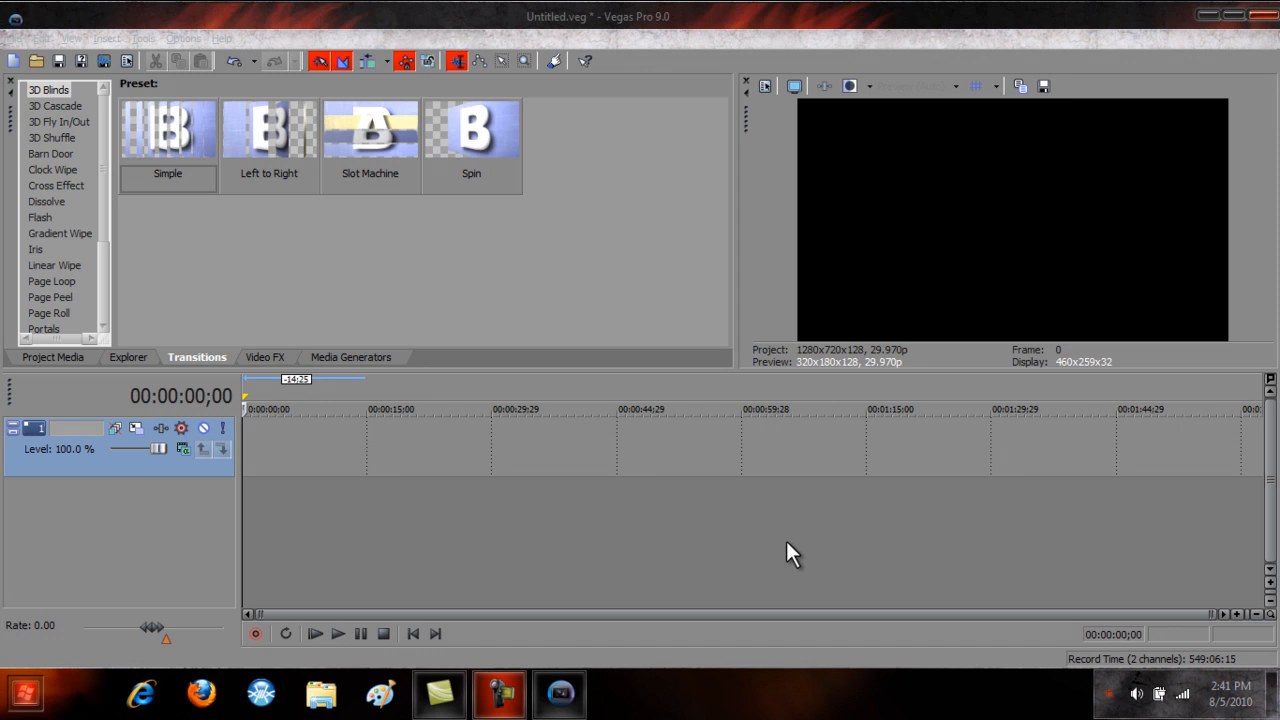
mouse_move(1042, 86)
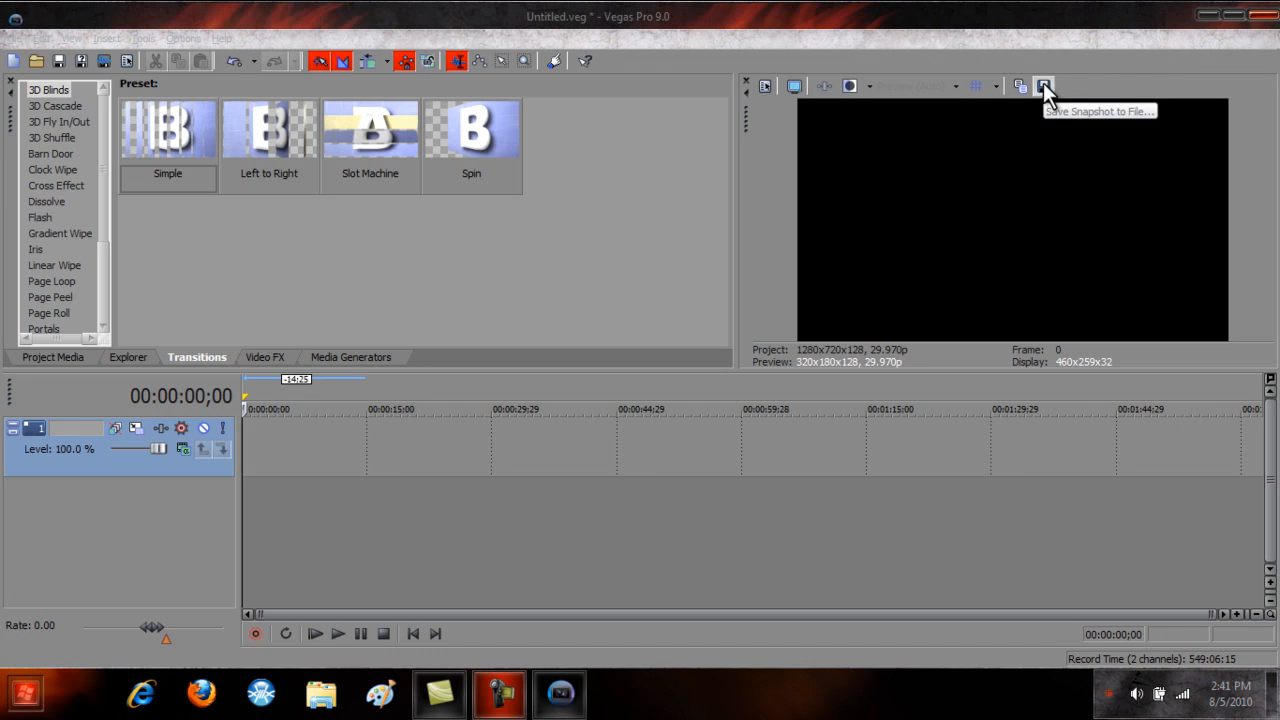
mouse_move(728, 282)
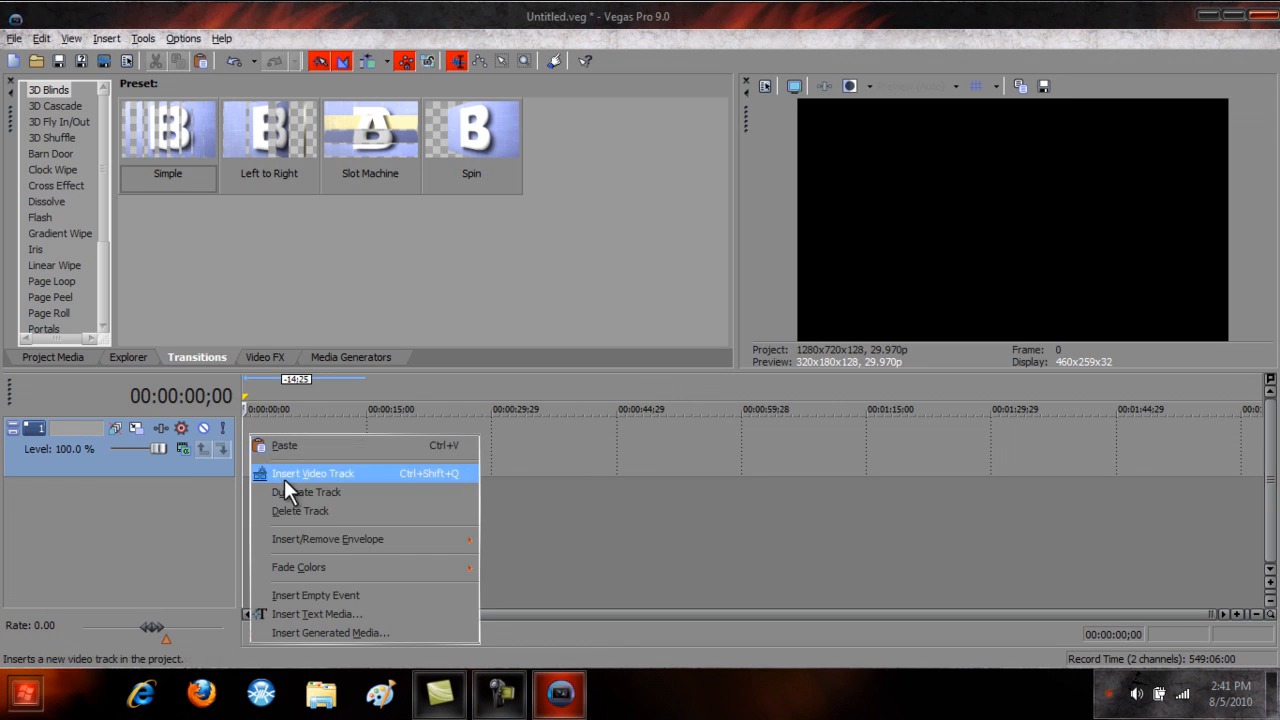
- Place the seabird clip on the video track, rewind to the start and play then stop to preview it
left_click(312, 472)
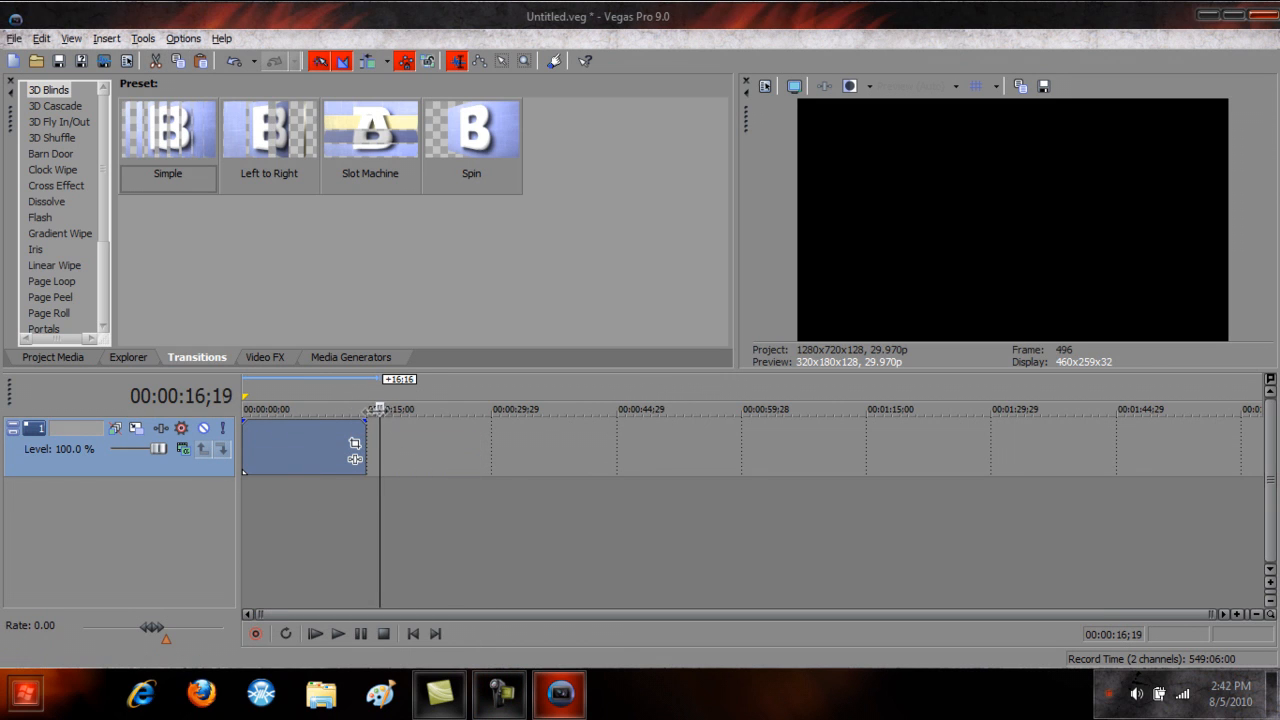
left_click(338, 634)
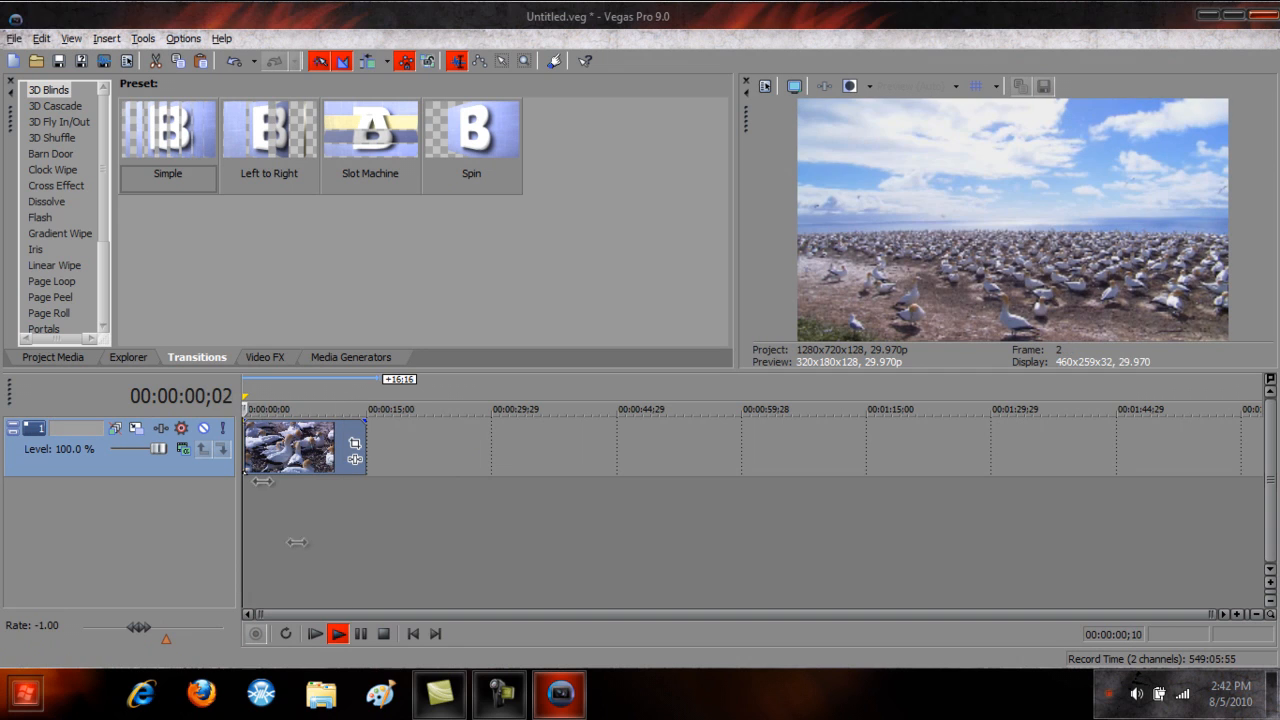
left_click(340, 634)
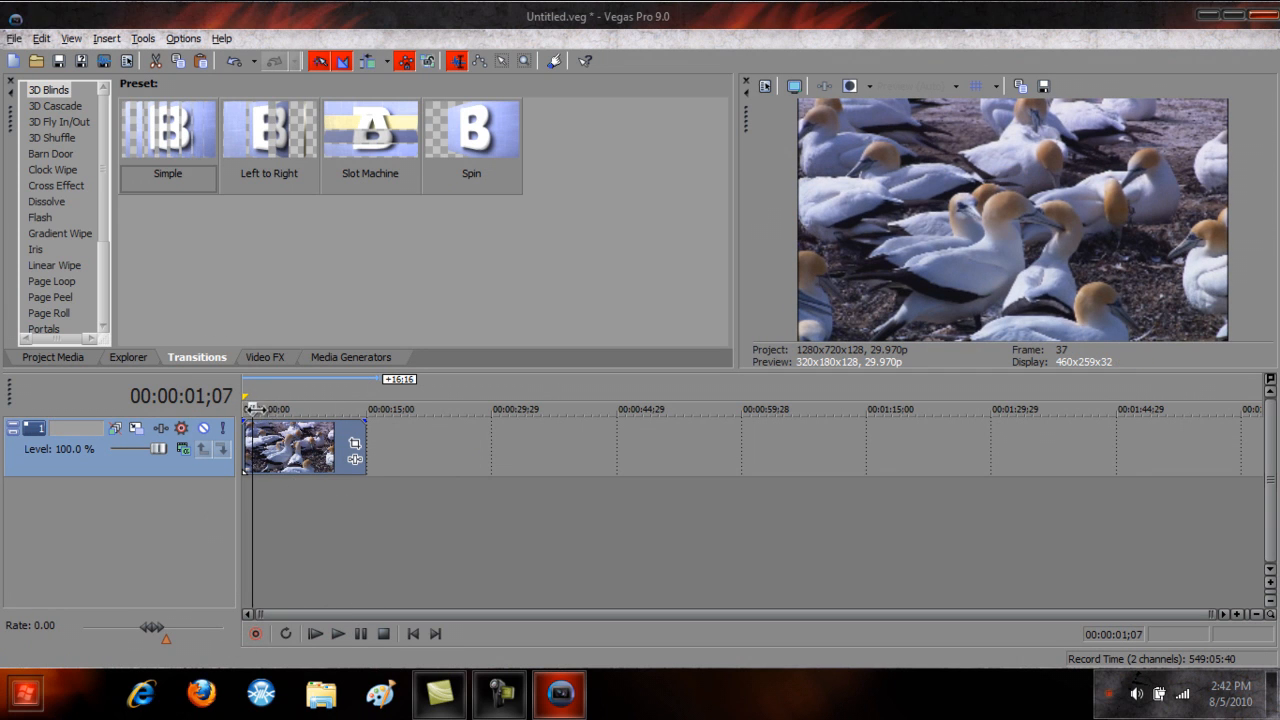
left_click(338, 636)
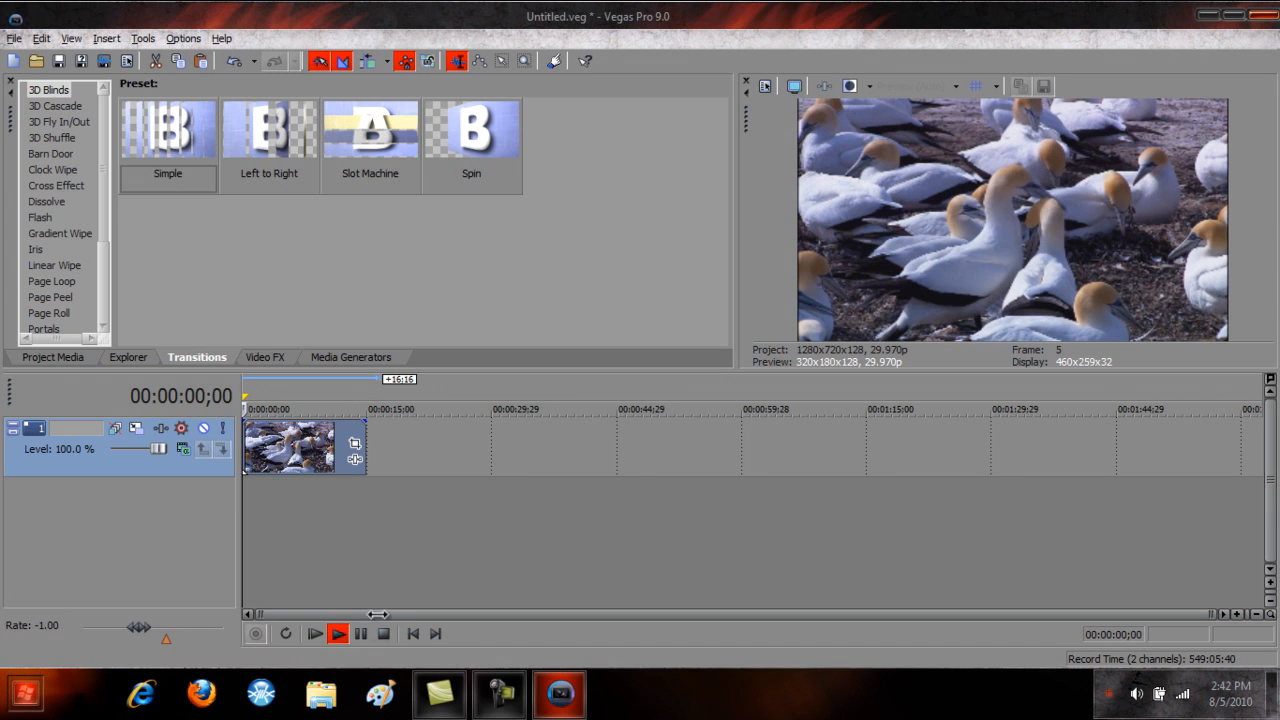
left_click(338, 636)
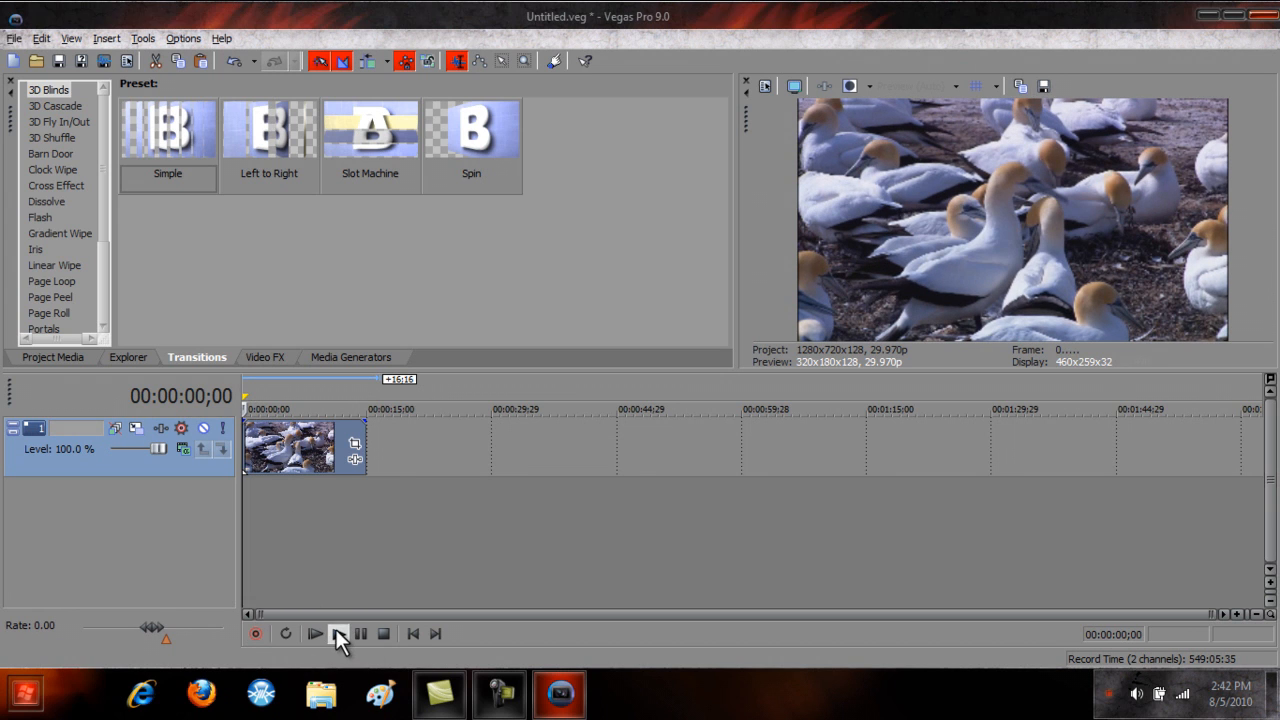
left_click(336, 634)
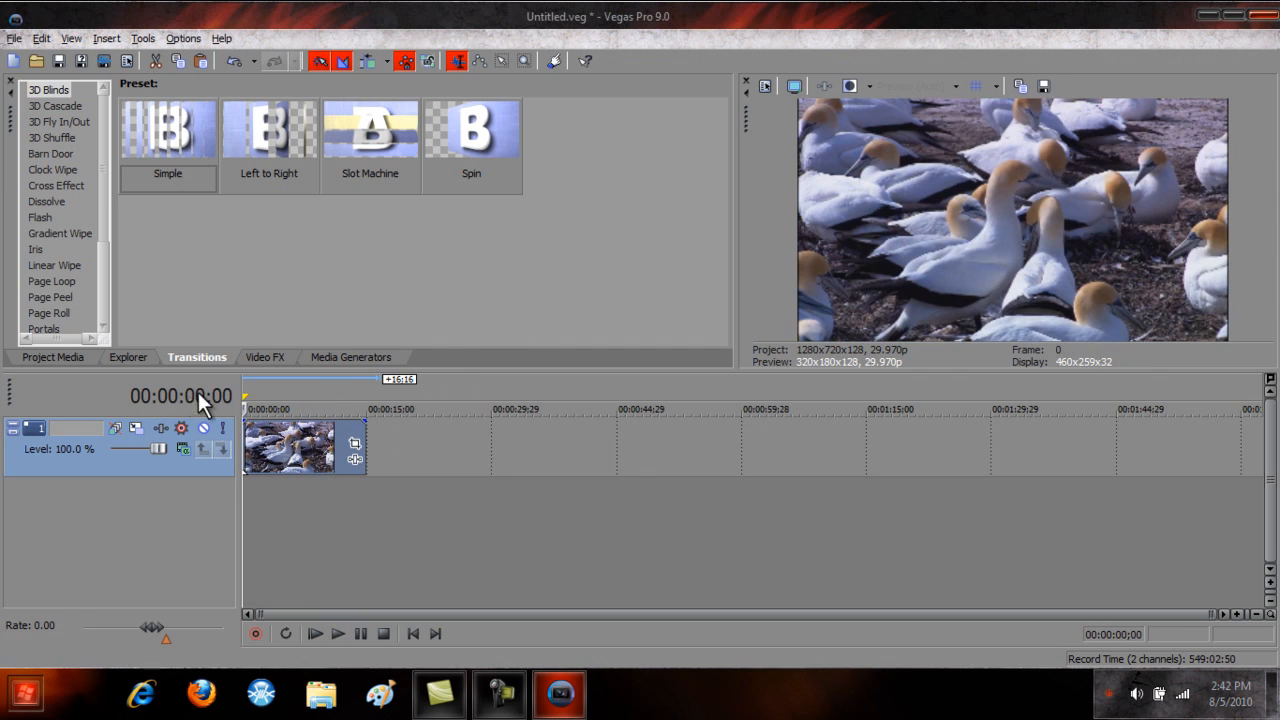
- Play to just after six seconds and stop at the chosen pause point around 00:00:06;15
left_click(336, 636)
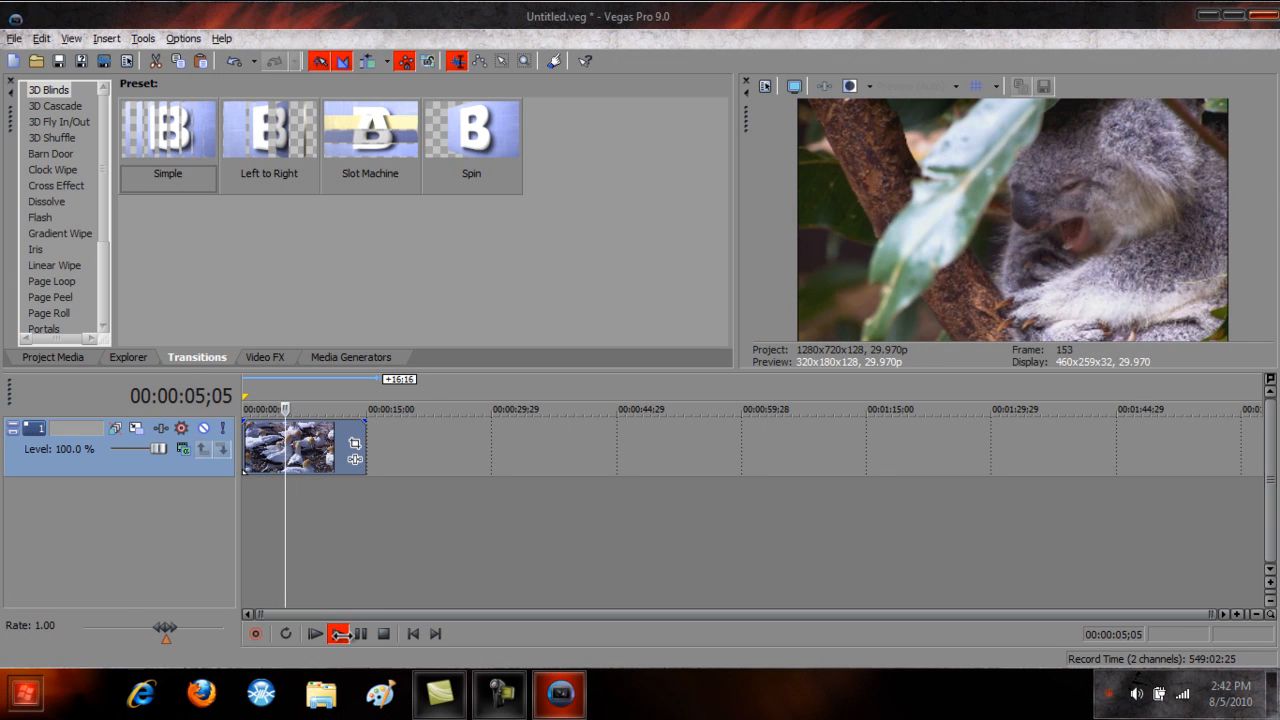
left_click(340, 636)
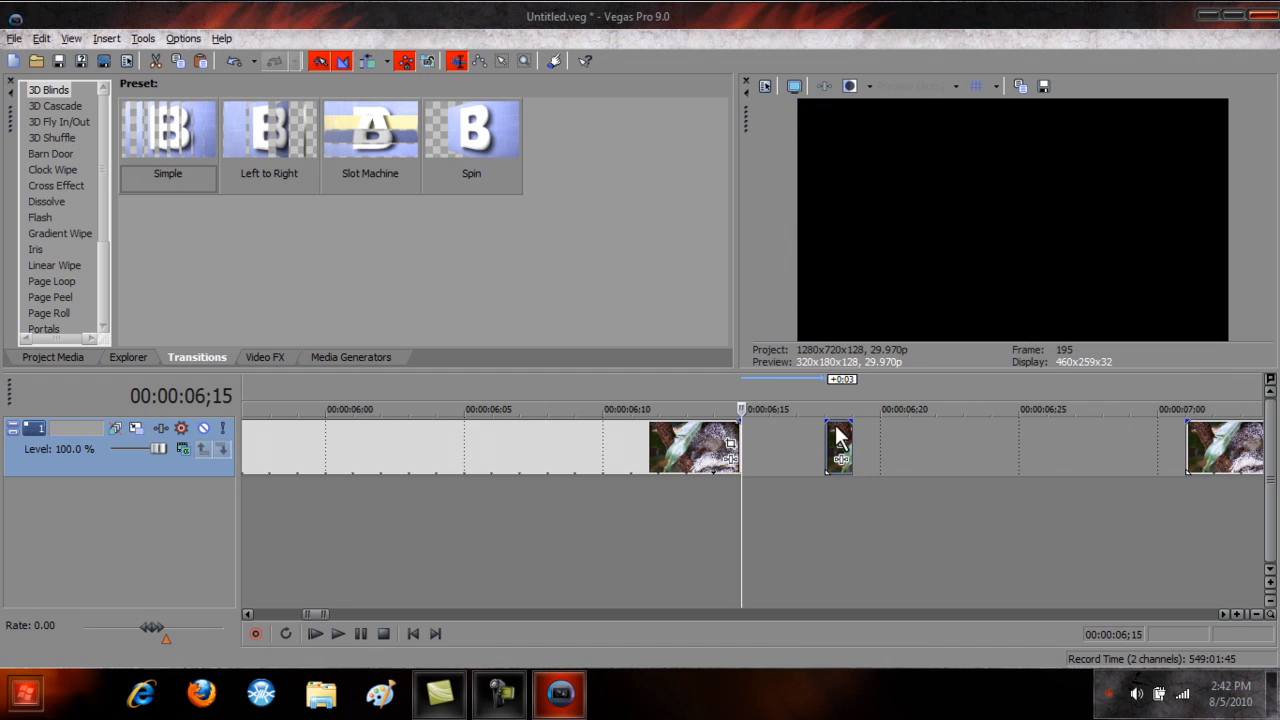
- Create a subclip from the short isolated event via its right-click menu
right_click(838, 442)
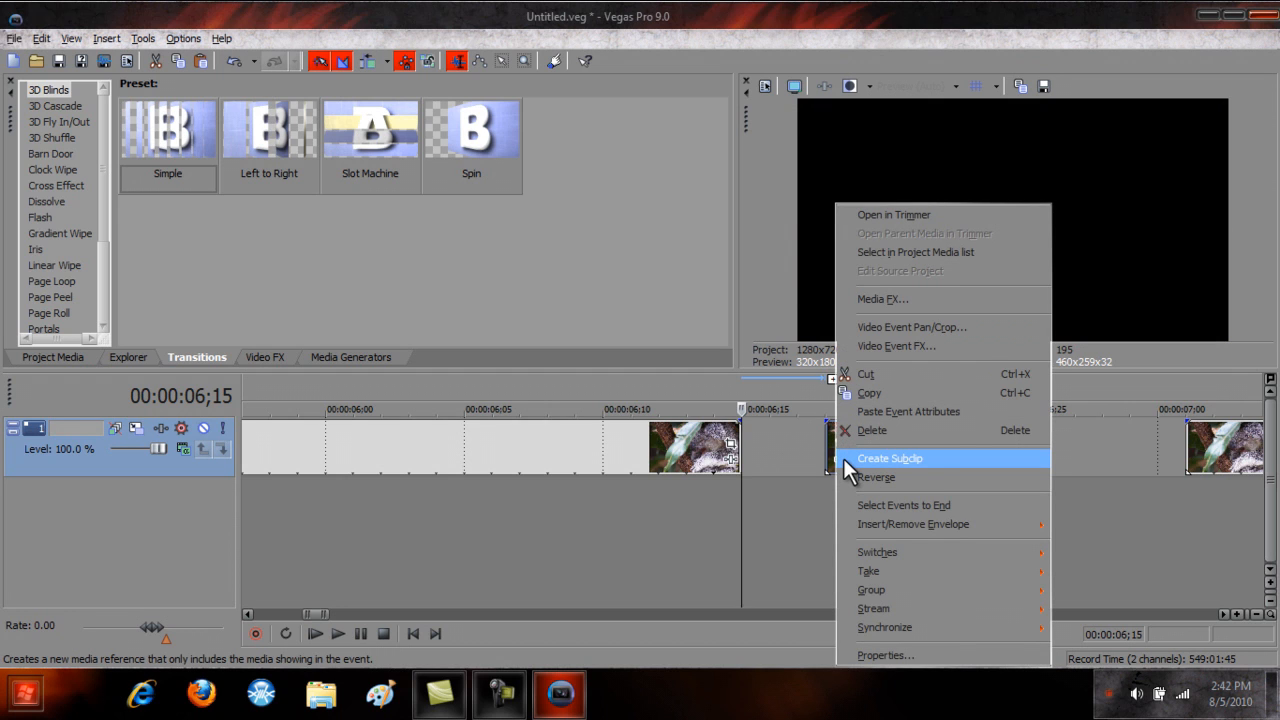
left_click(888, 458)
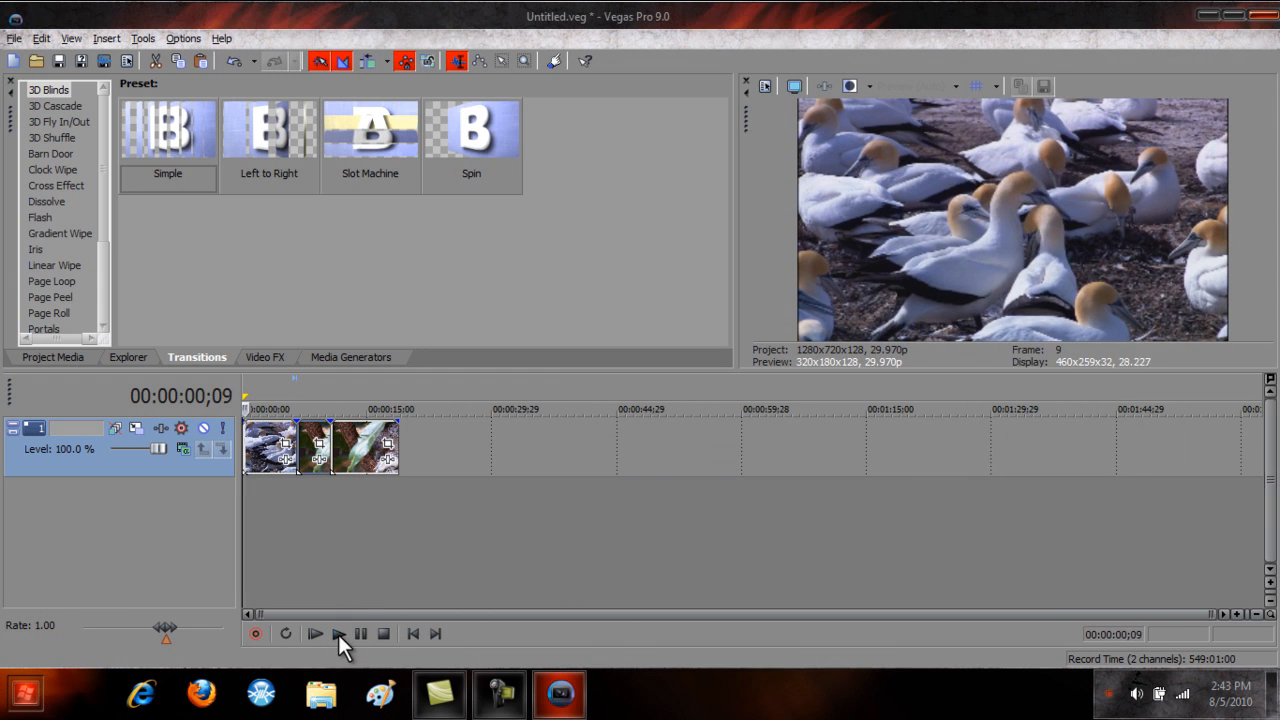
left_click(316, 636)
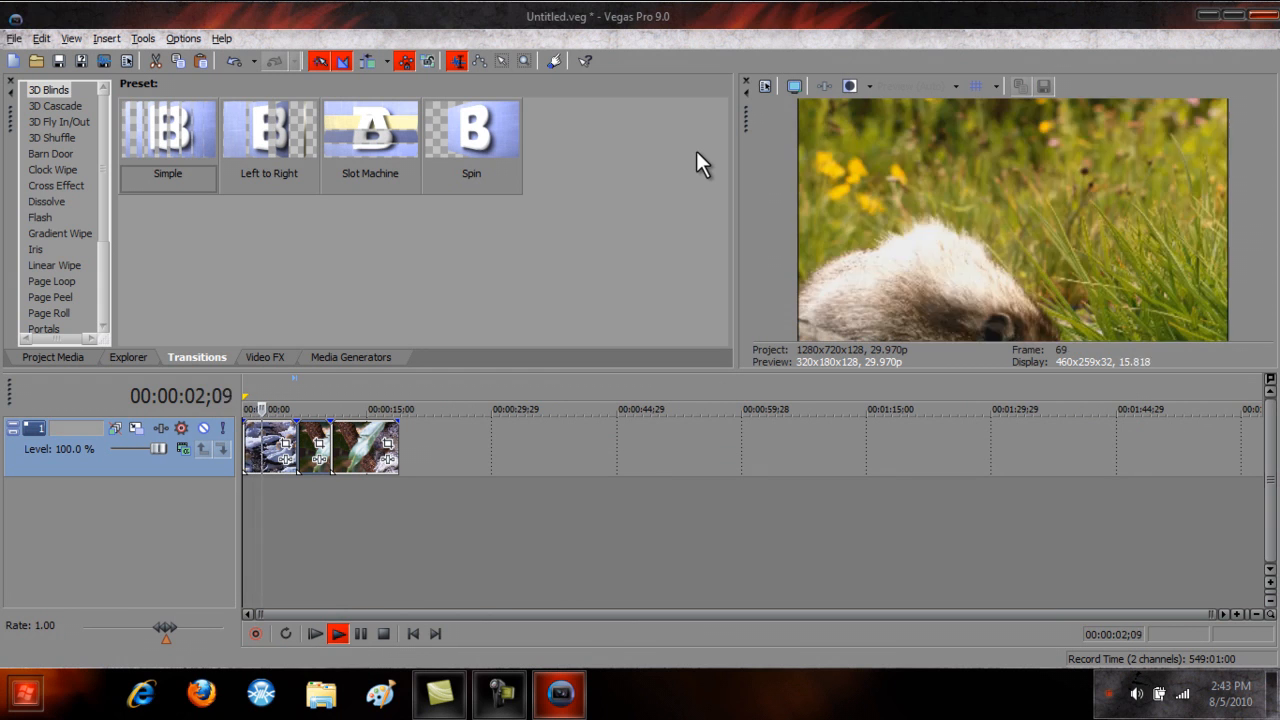
left_click(342, 632)
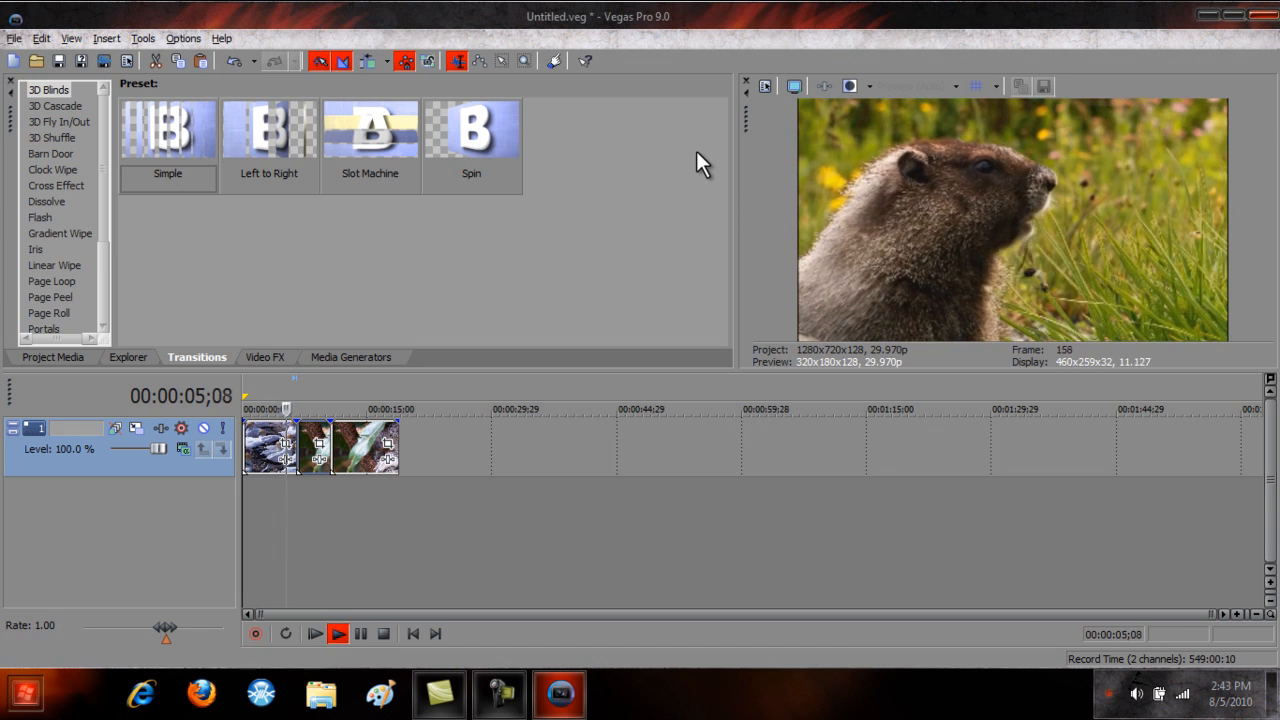